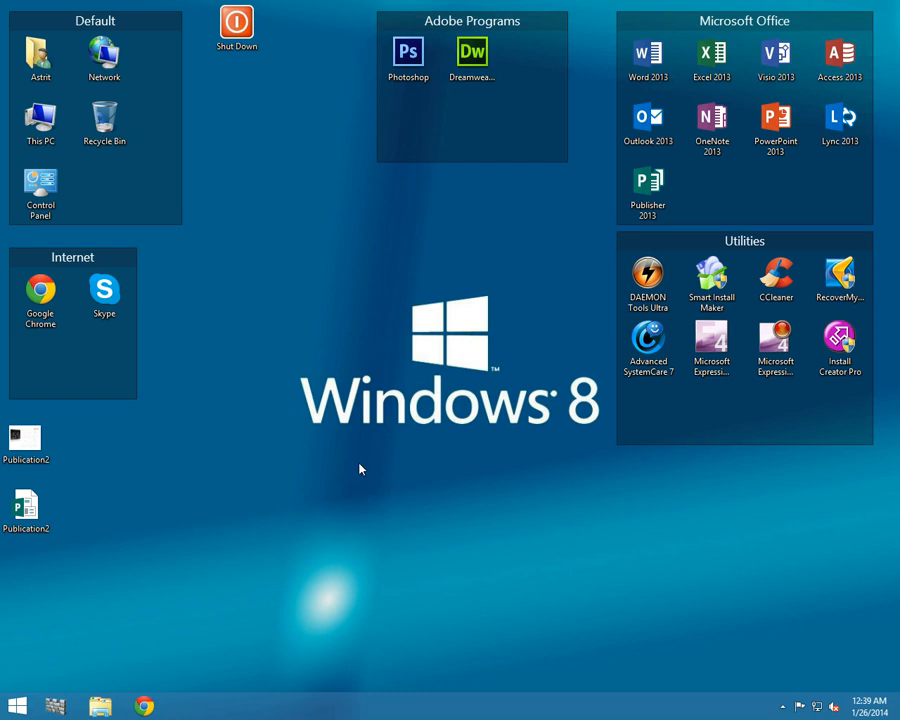
mouse_move(270, 371)
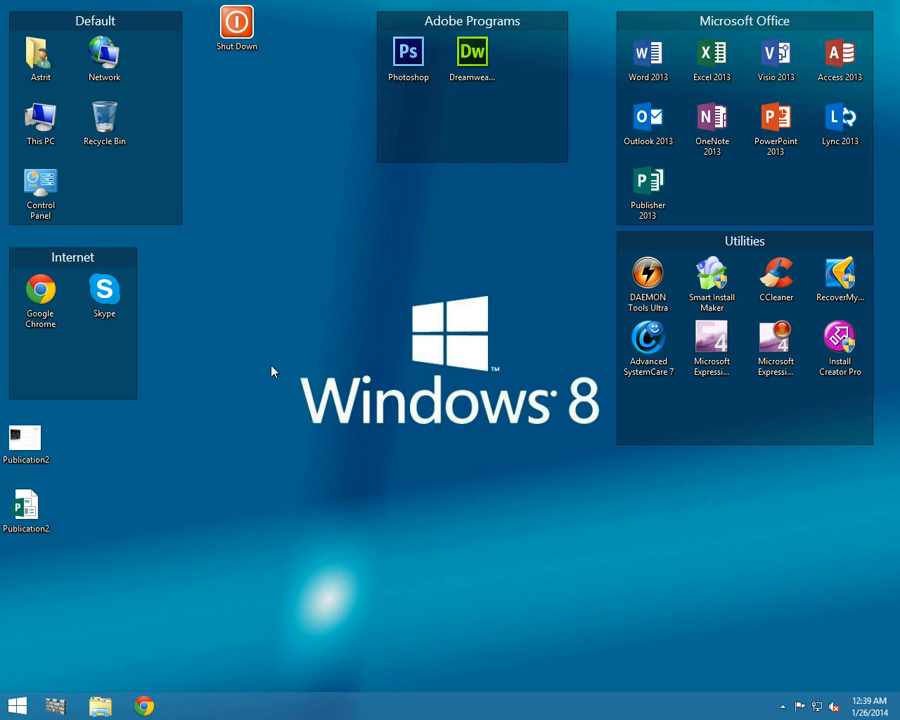
mouse_move(288, 436)
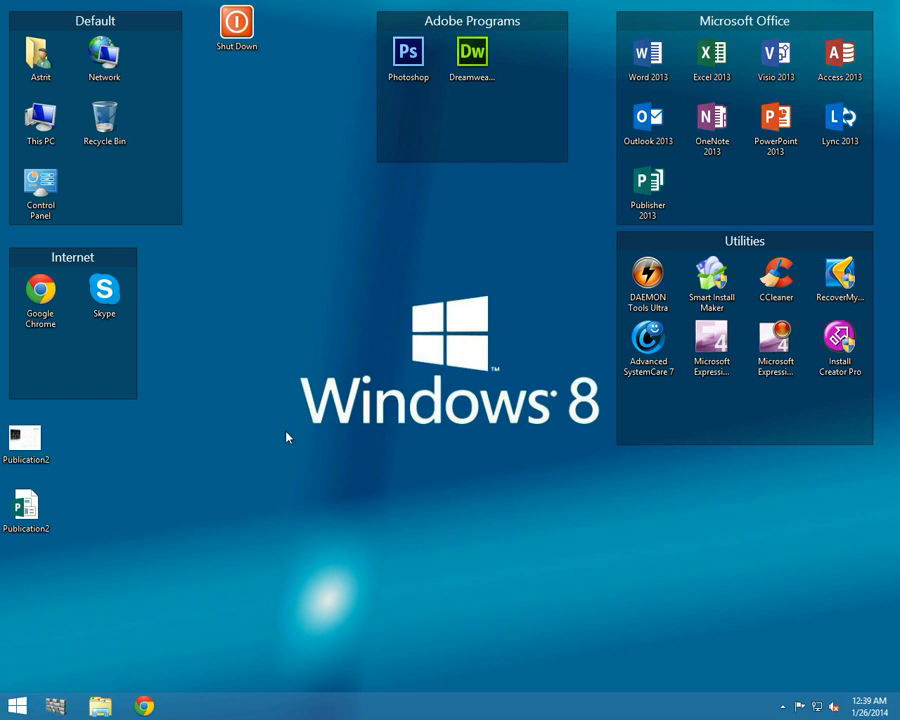
mouse_move(191, 614)
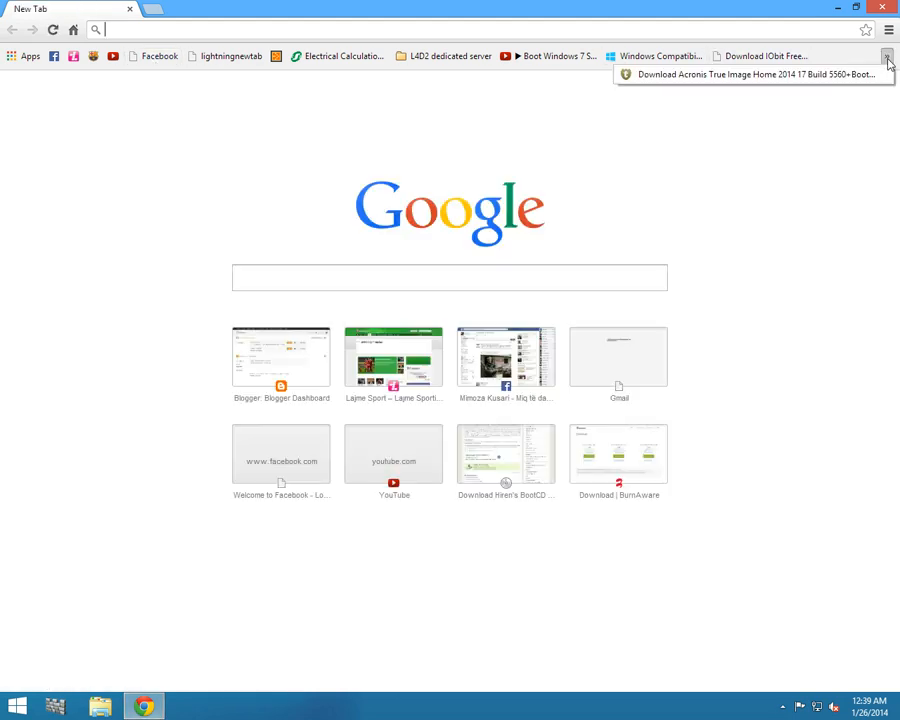
- Save the Acronis True Image Home 2014 torrent from the bookmarked page to the Desktop and open it
left_click(753, 74)
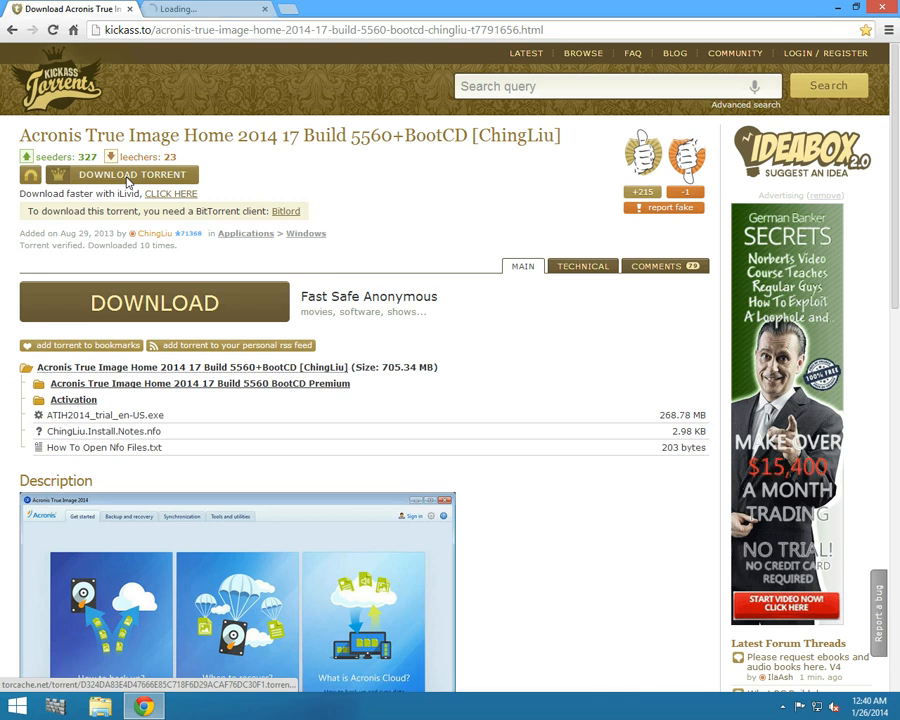
left_click(133, 174)
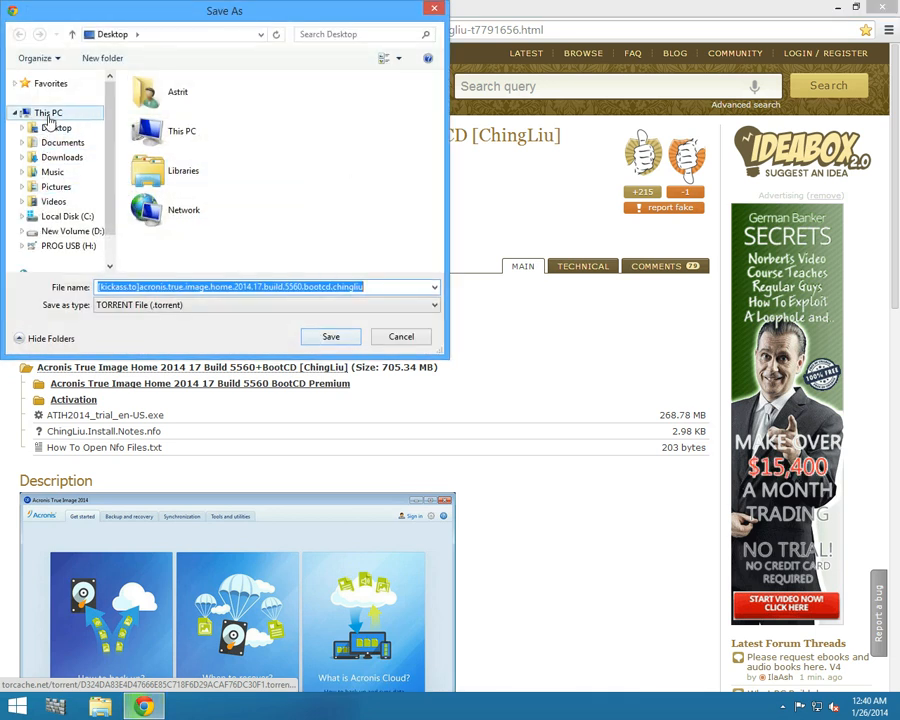
left_click(47, 112)
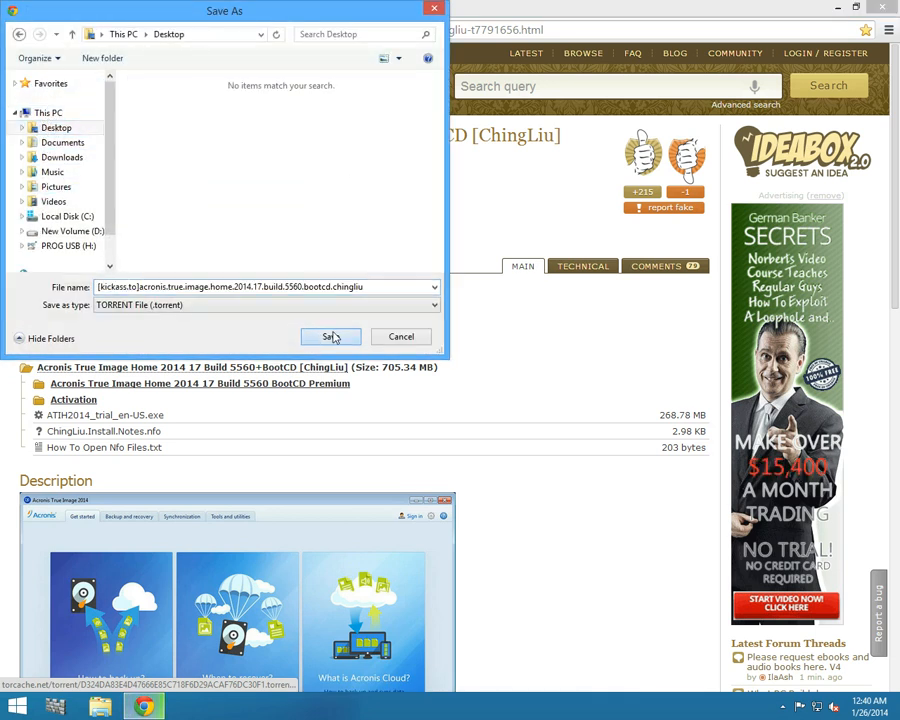
left_click(331, 337)
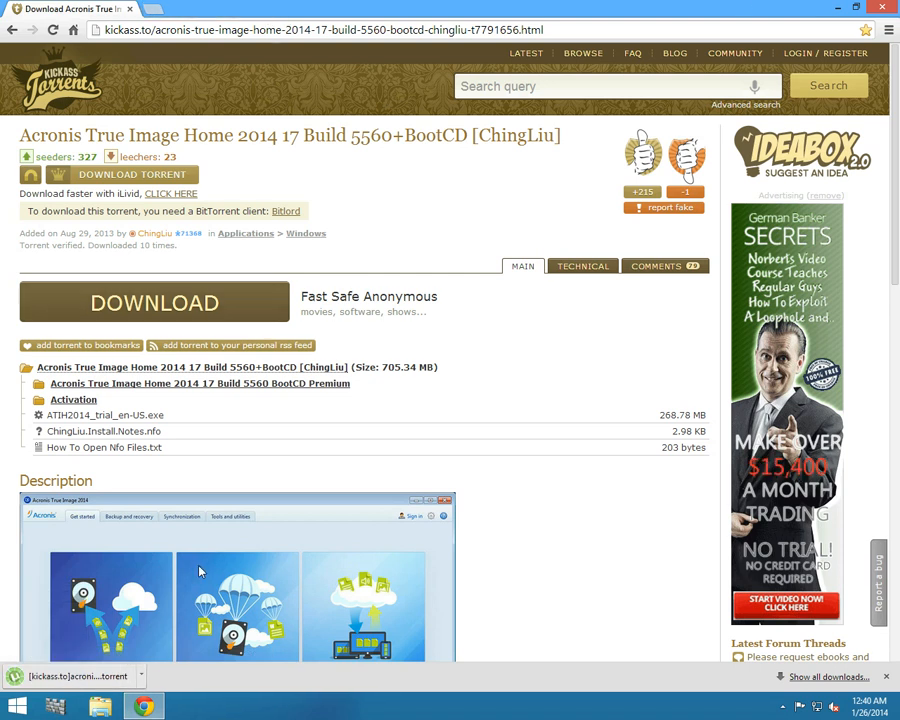
left_click(75, 676)
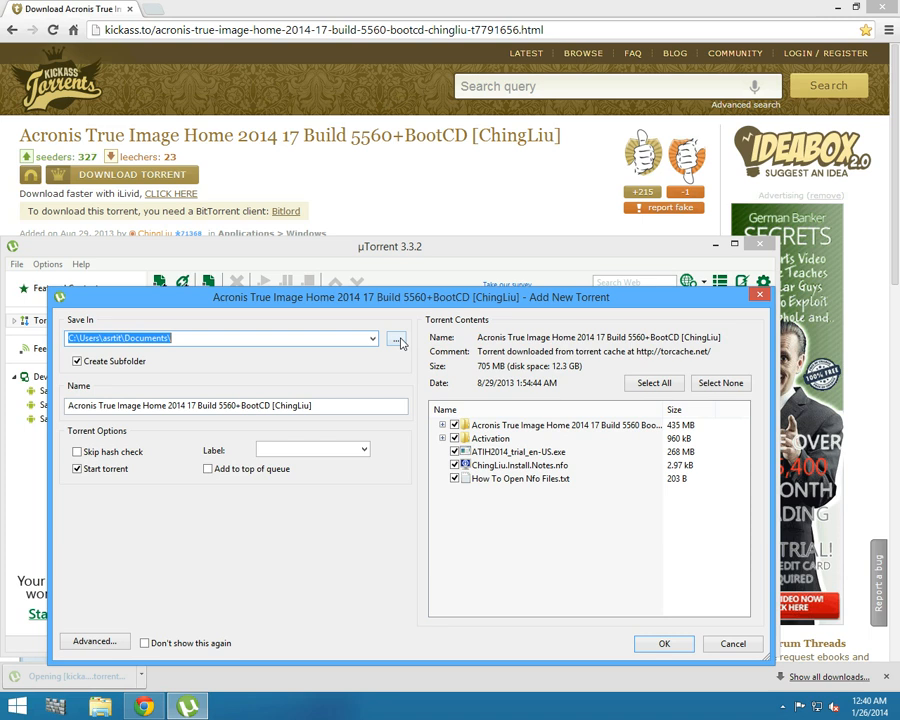
- Add the Acronis torrent in µTorrent, saving into the Desktop folder
left_click(396, 338)
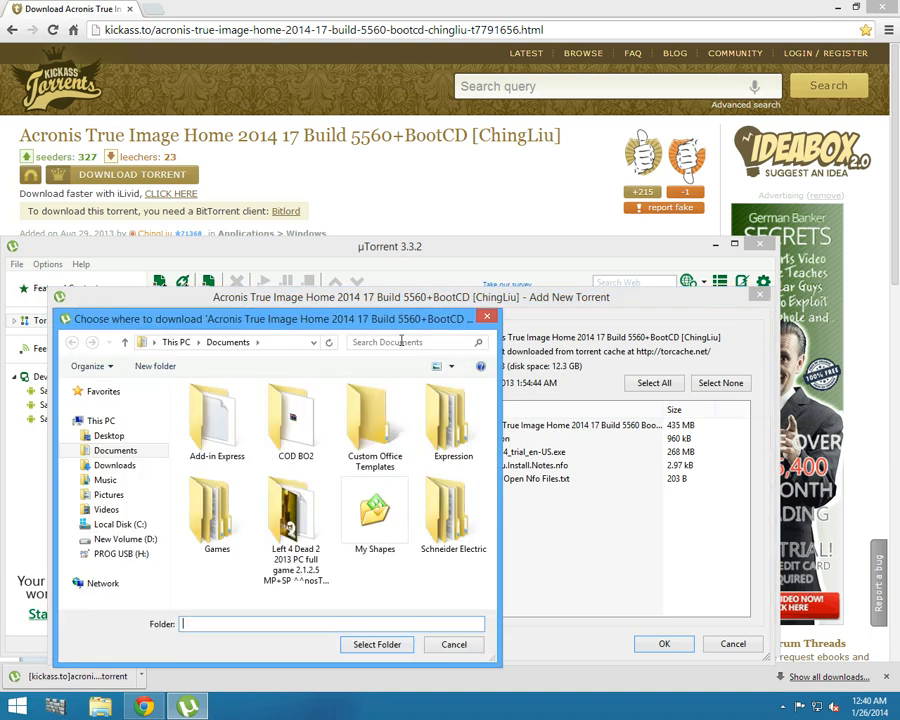
left_click_drag(280, 318, 280, 111)
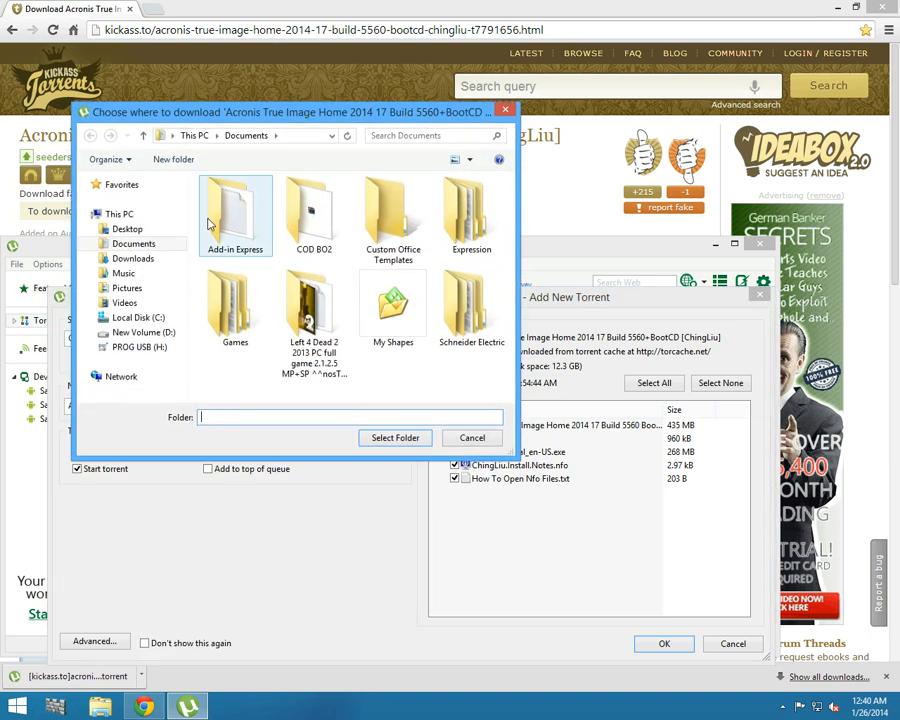
left_click(127, 229)
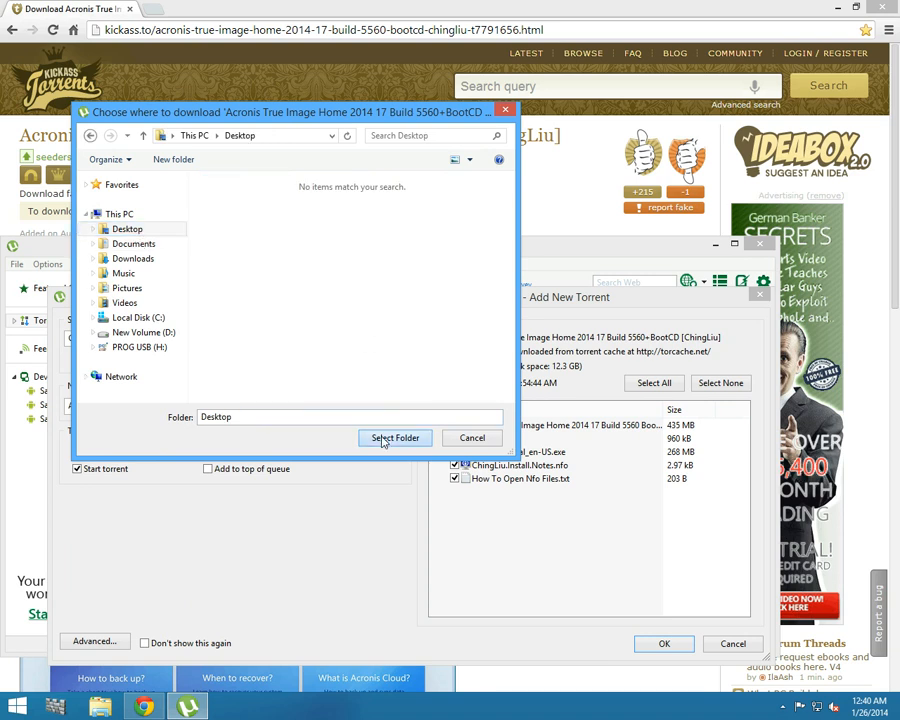
left_click(394, 438)
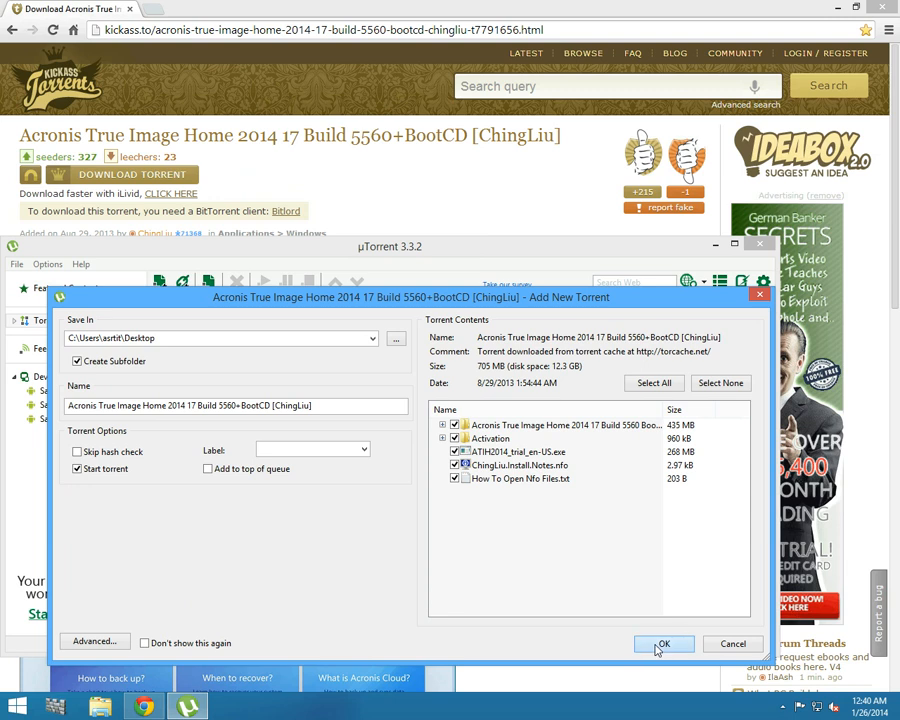
left_click(664, 643)
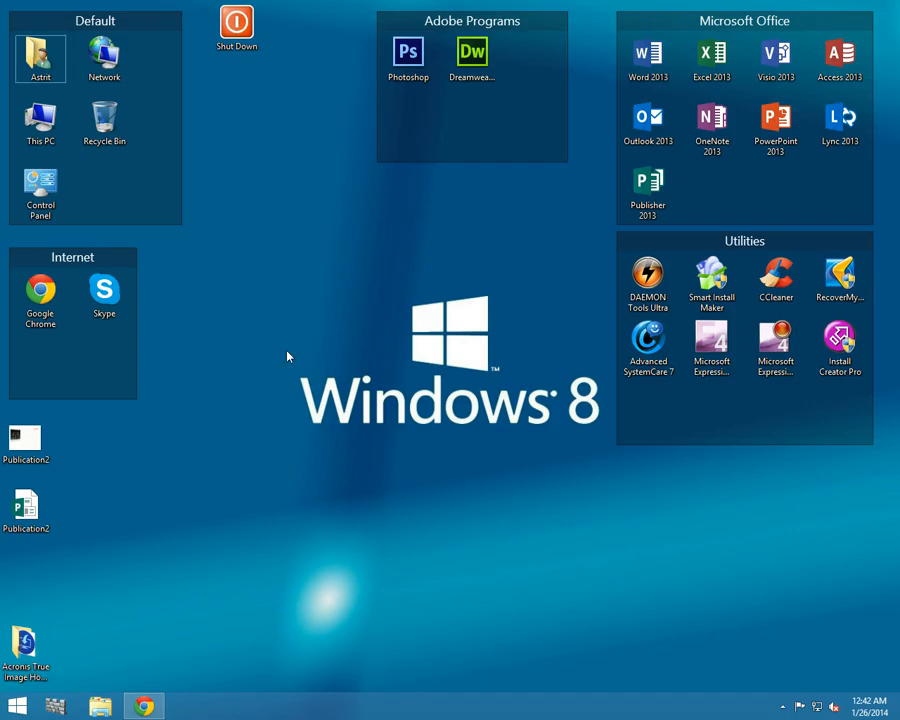
mouse_move(57, 645)
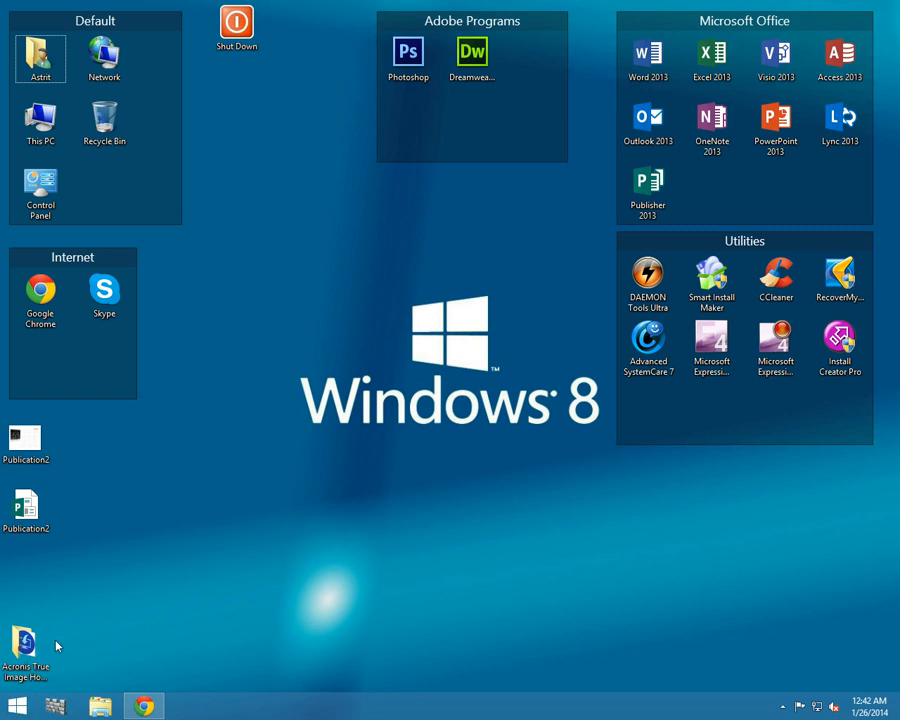
- Open the Acronis folder on the Desktop in a restored window, then its first subfolder
double_click(25, 640)
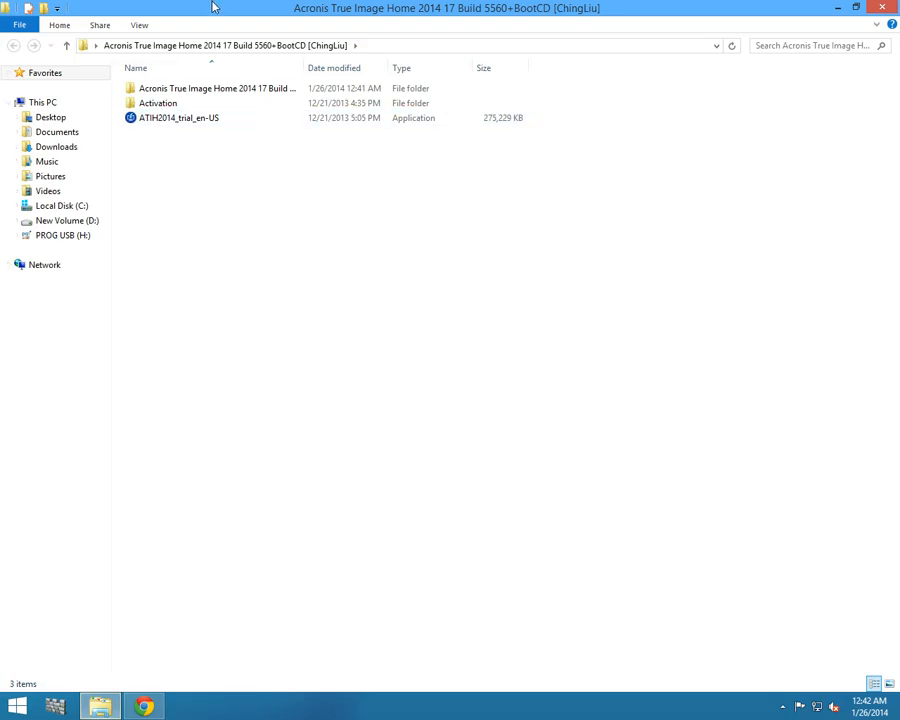
left_click(856, 8)
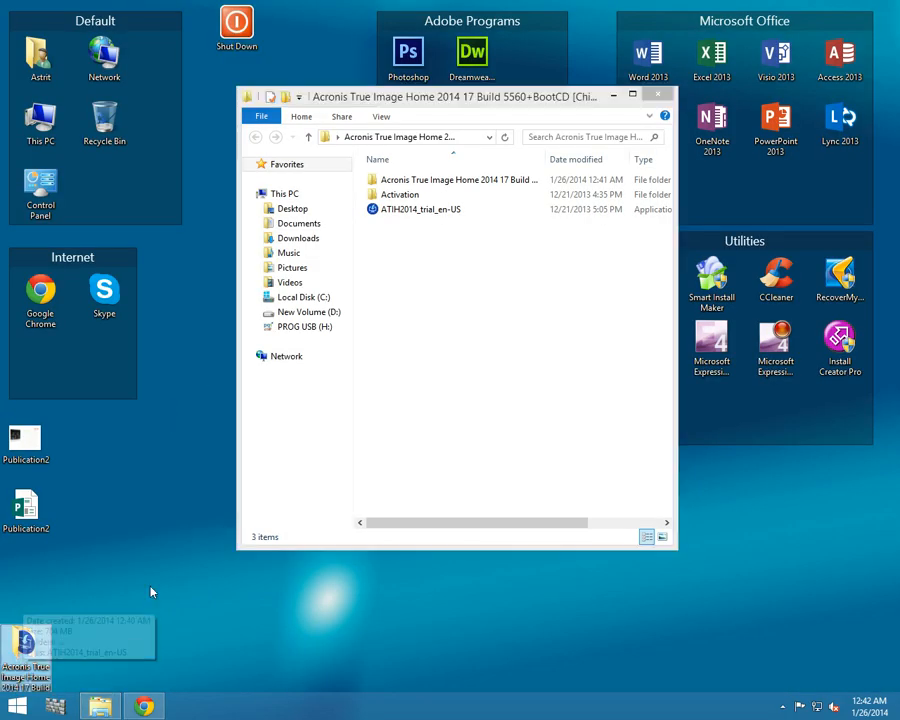
left_click(455, 180)
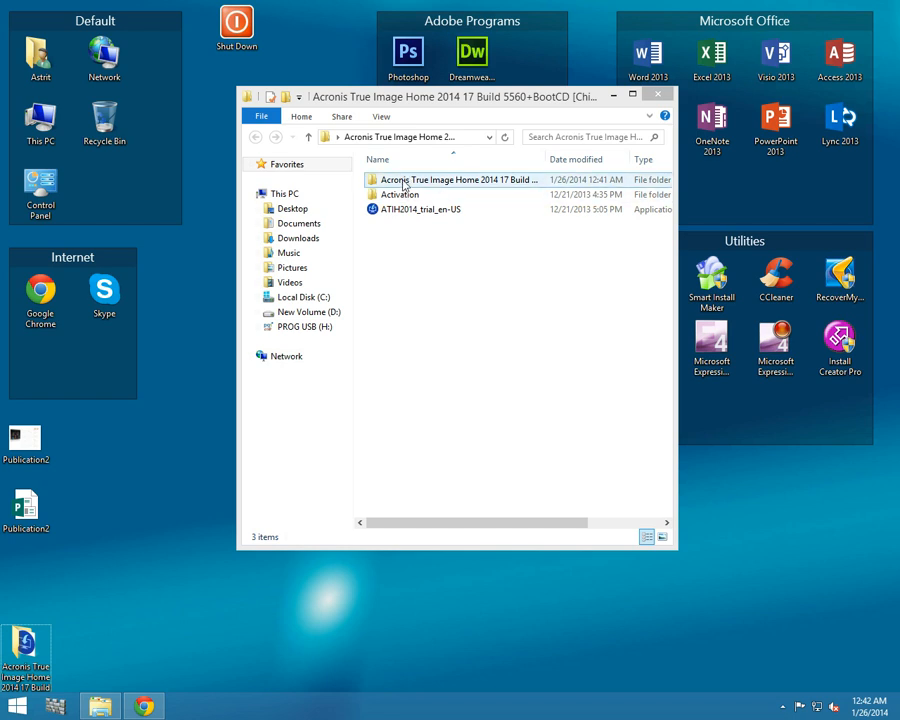
double_click(455, 179)
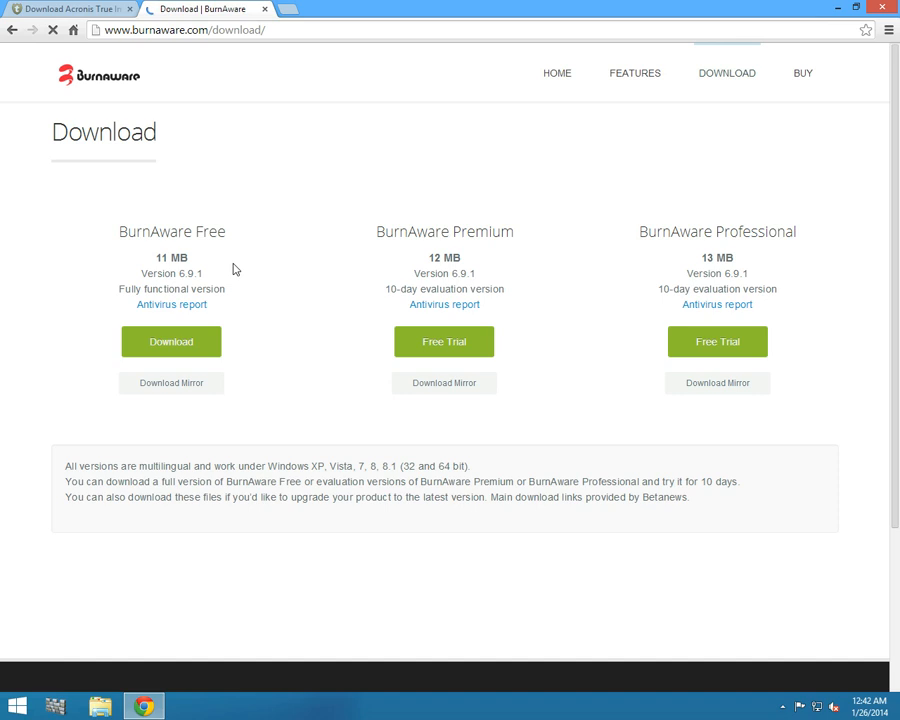
- Download burnaware_free.exe from burnaware.com and run the installer
left_click(171, 341)
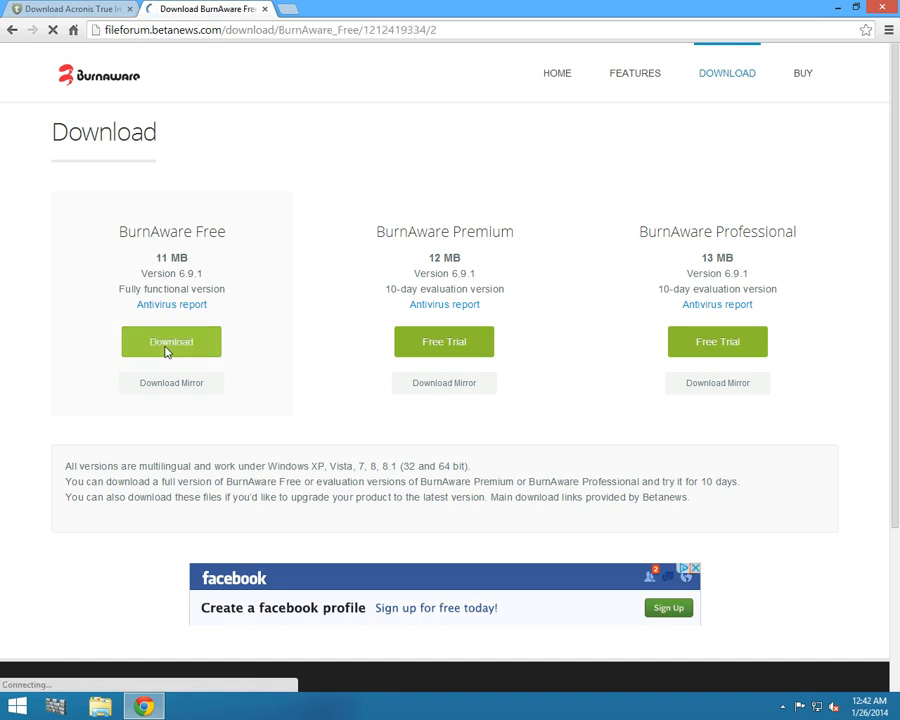
left_click(171, 341)
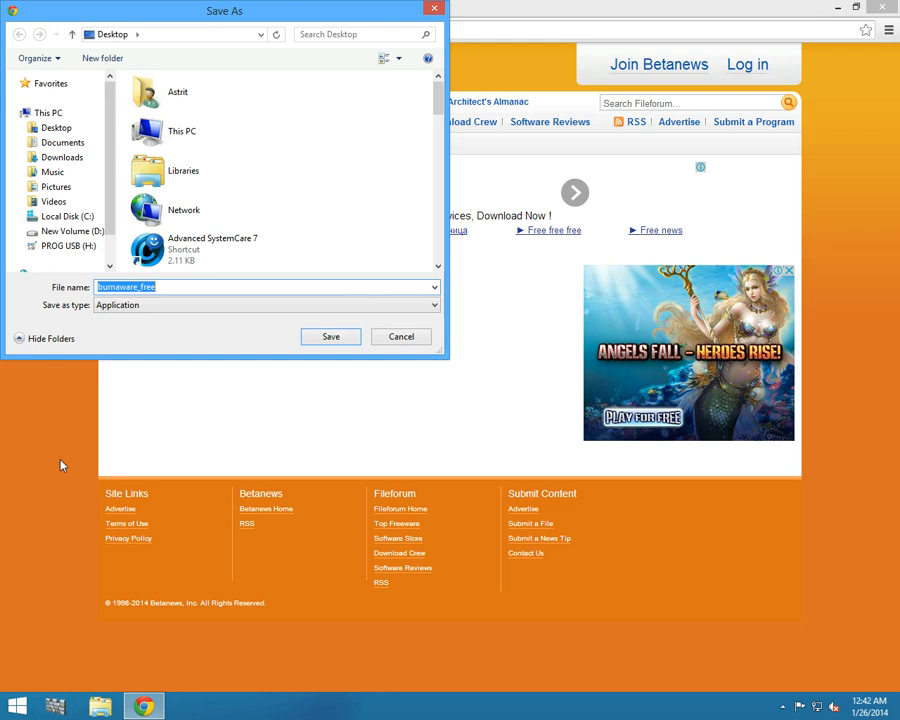
left_click(330, 336)
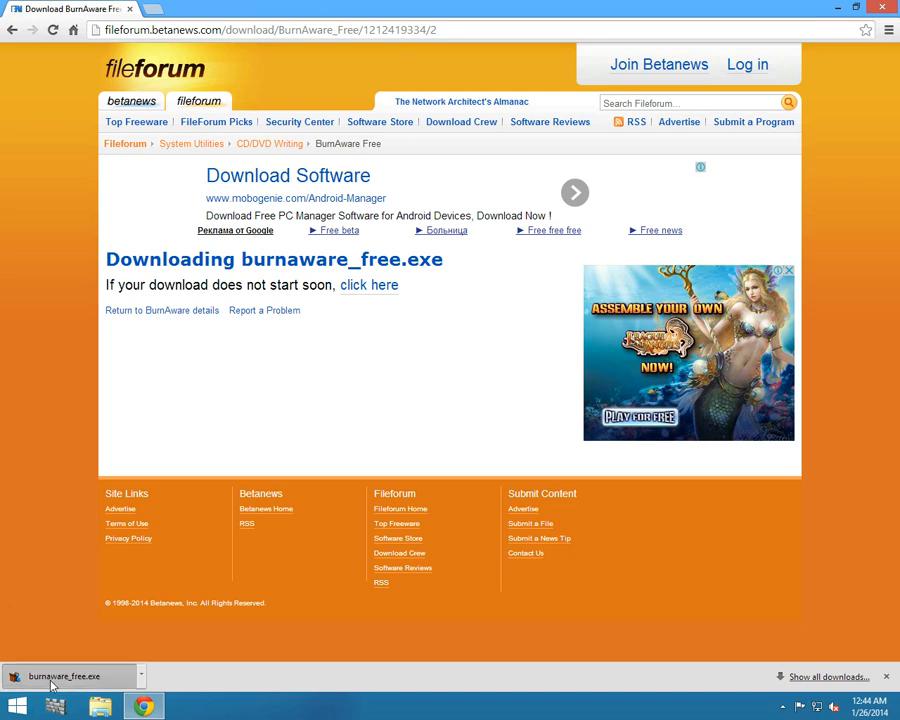
left_click(64, 676)
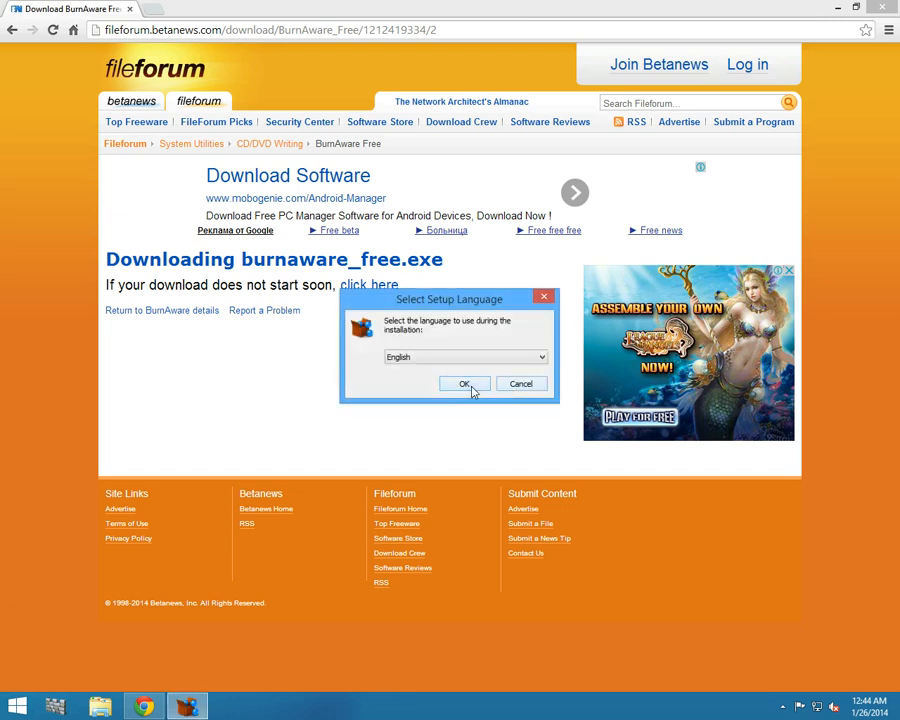
- Install BurnAware Free in English, declining the AVG Security Toolbar and keeping default tasks
left_click(464, 384)
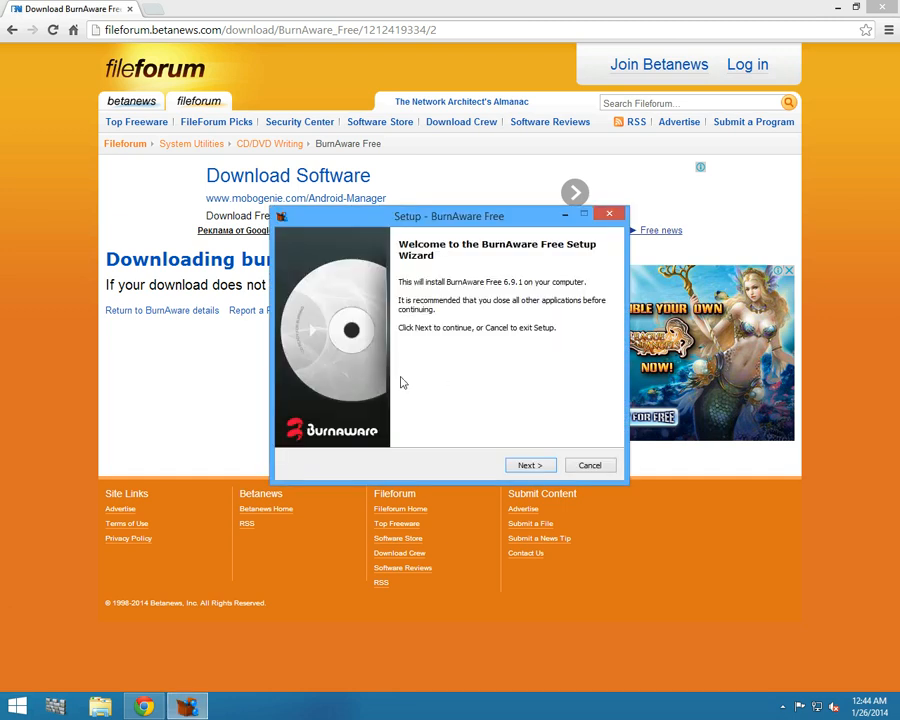
left_click(529, 465)
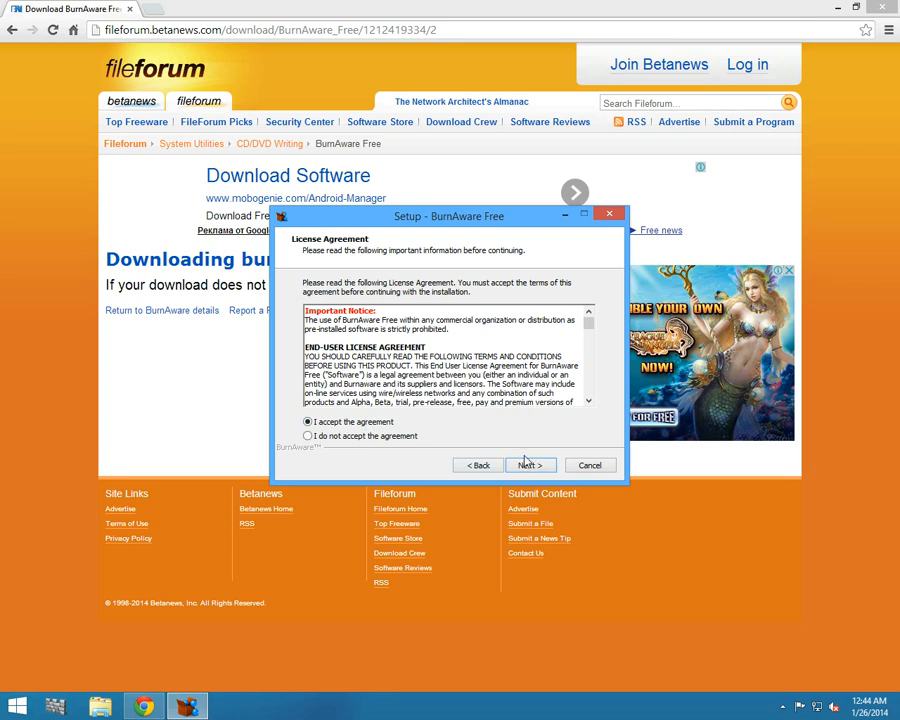
left_click(529, 465)
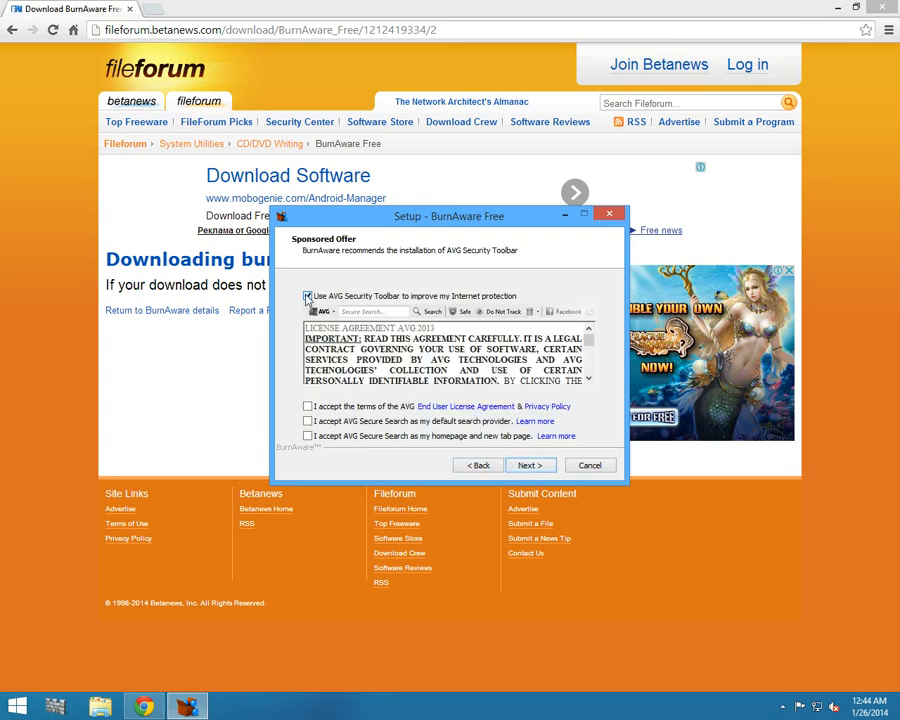
left_click(529, 465)
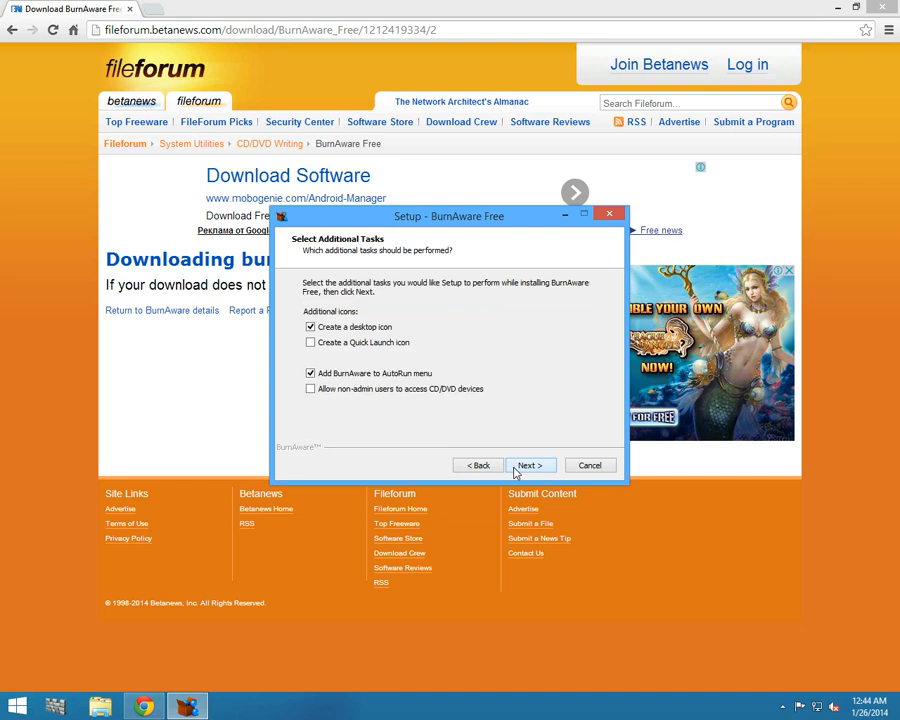
left_click(529, 465)
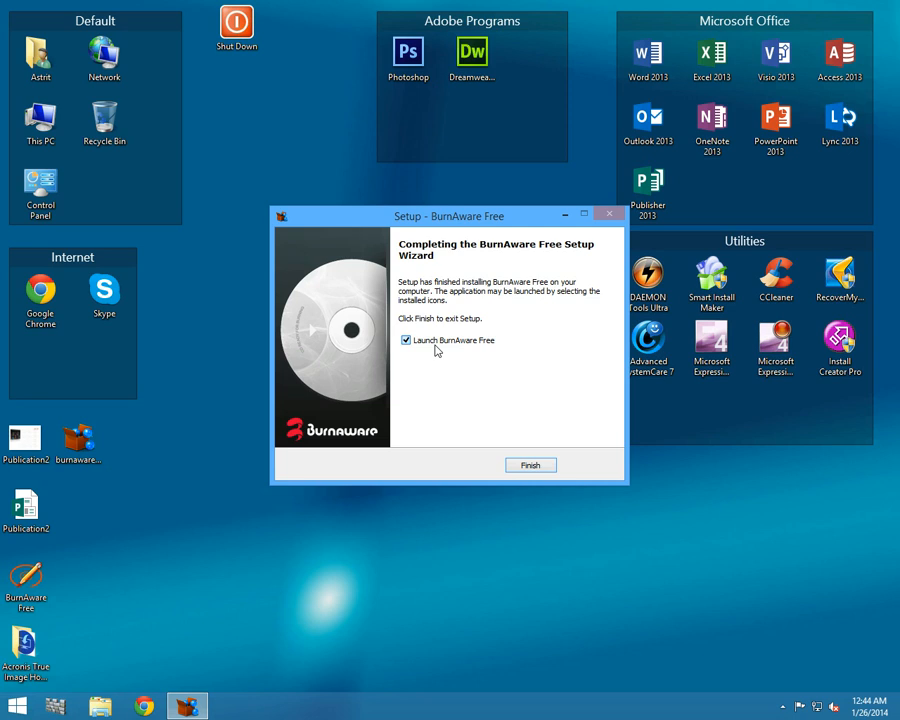
- Finish setup to launch BurnAware Free and move its window up and left
left_click(530, 465)
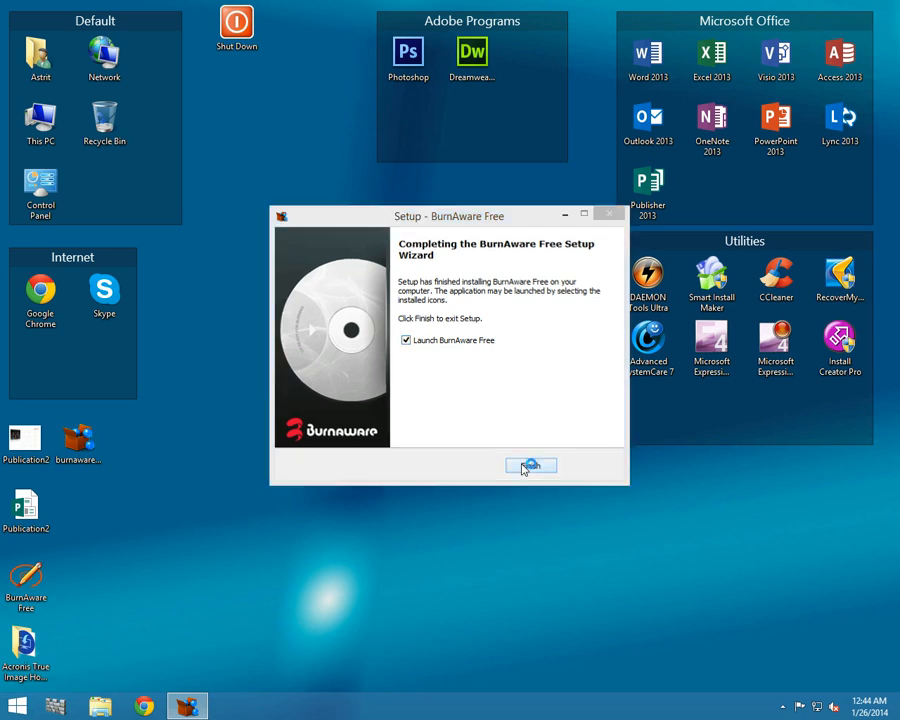
left_click(530, 465)
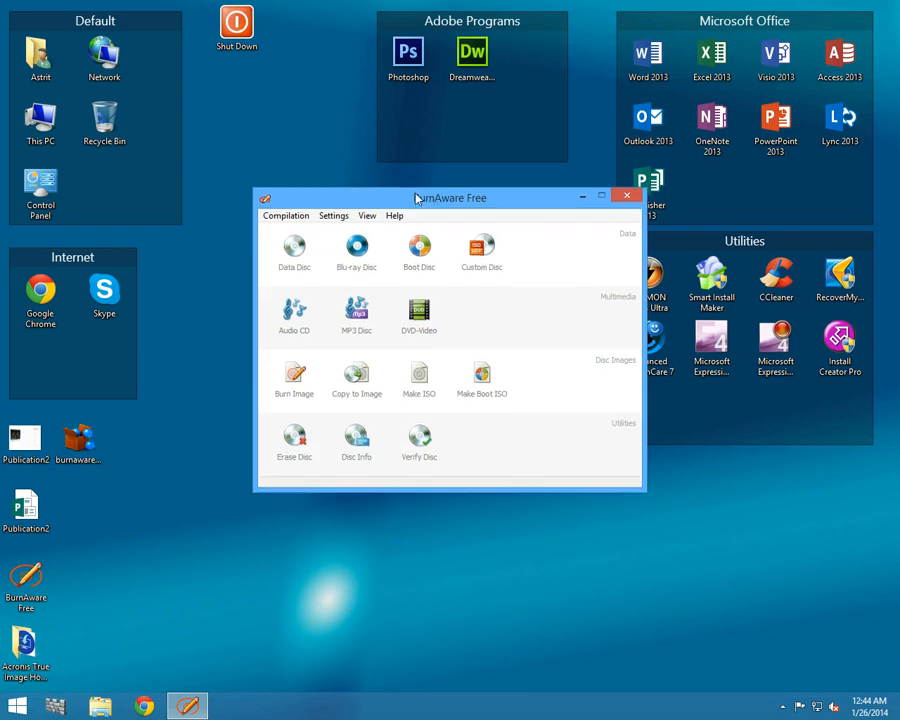
left_click_drag(448, 197, 420, 186)
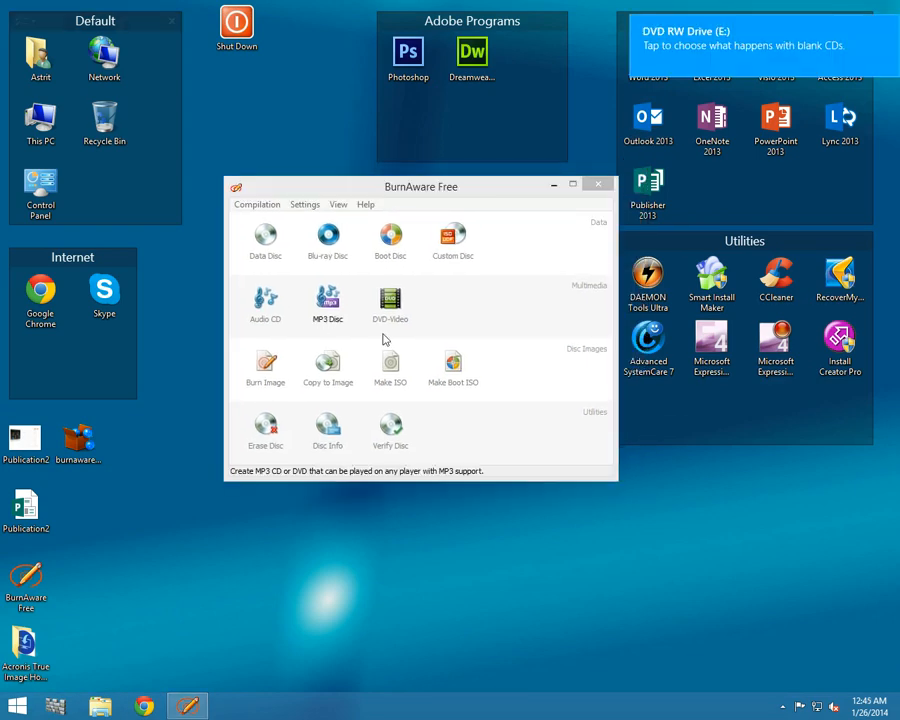
left_click_drag(420, 186, 410, 158)
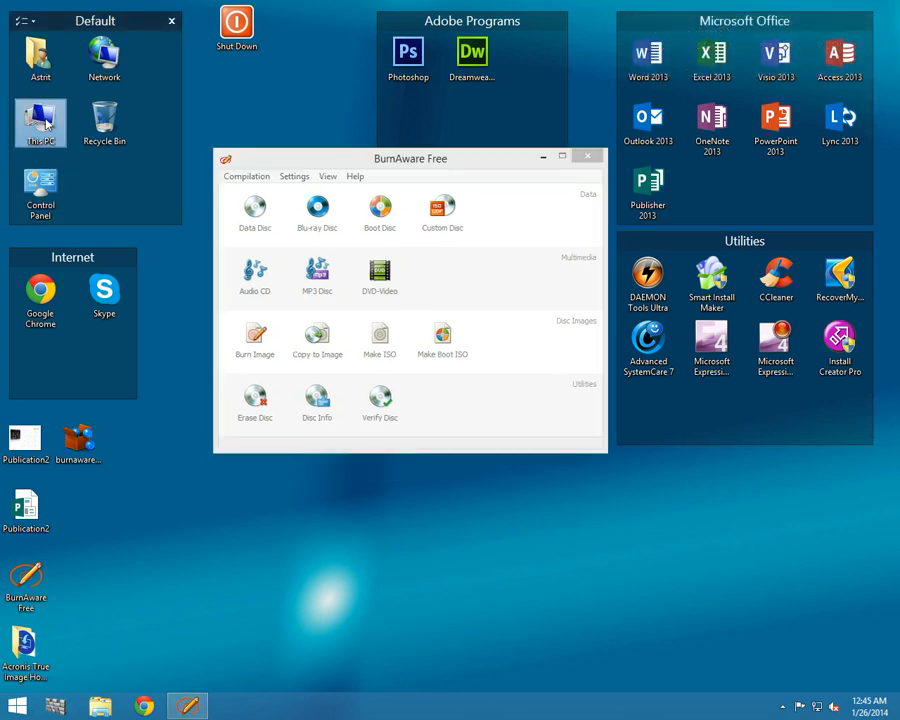
- Load ATIH2014P_en-US.iso from Desktop's Acronis True Image subfolder into the Burn Image tool
double_click(40, 118)
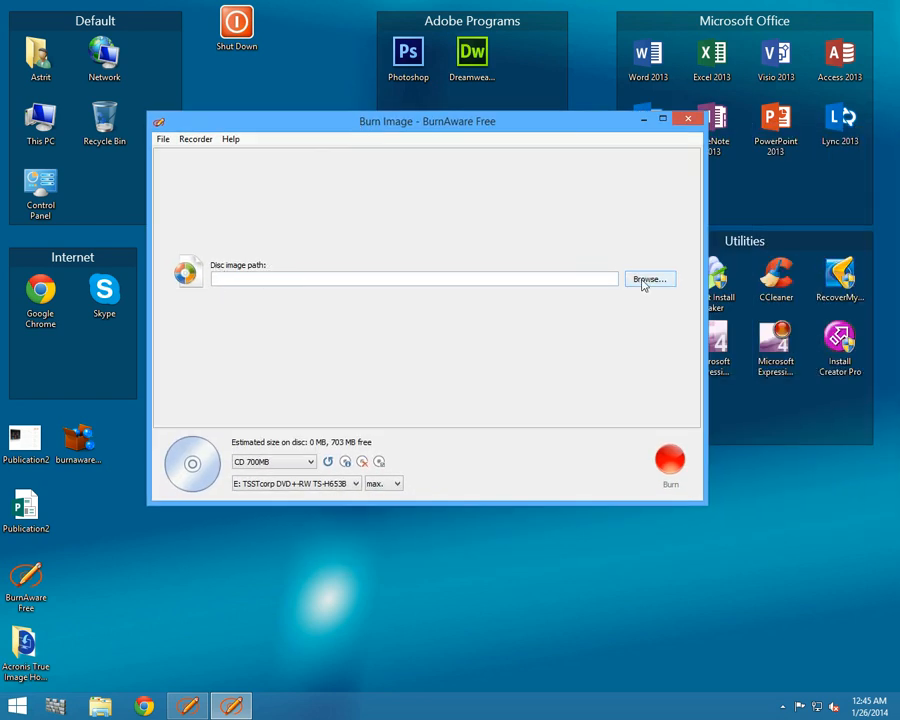
left_click(648, 278)
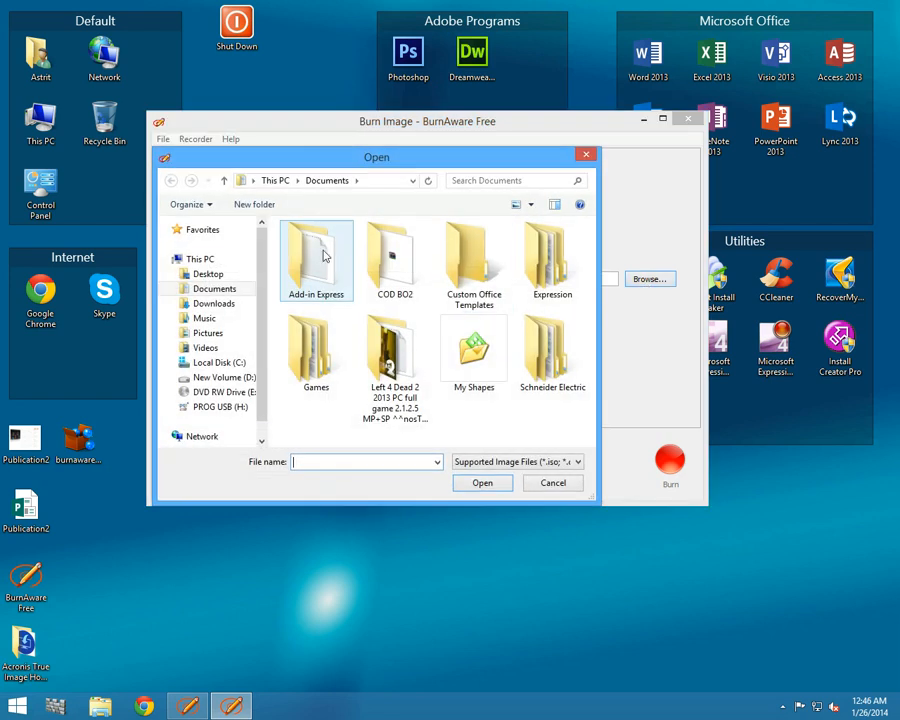
left_click(207, 273)
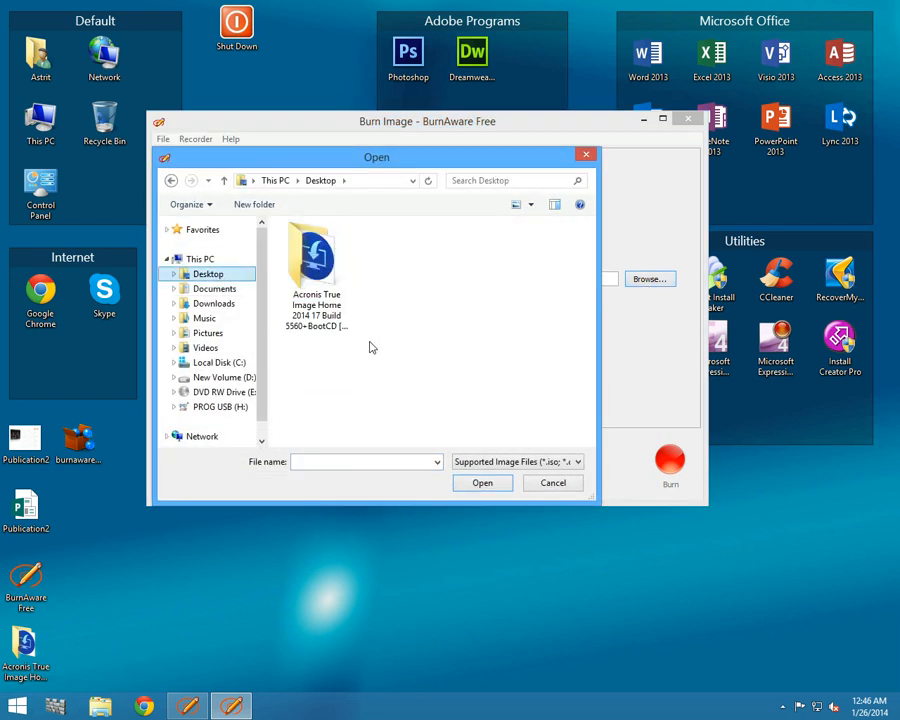
double_click(312, 255)
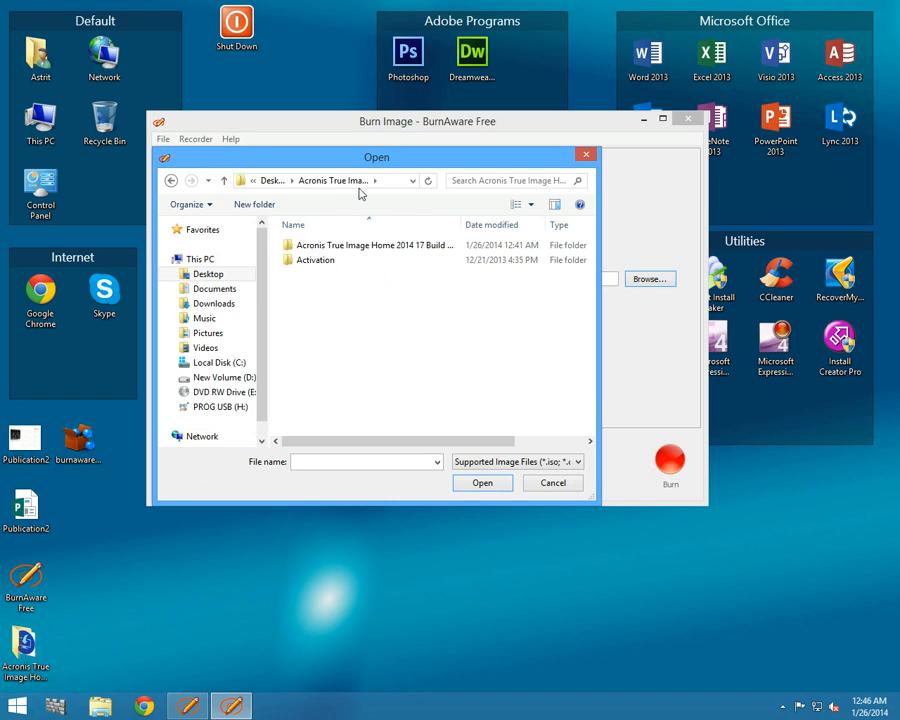
left_click(380, 245)
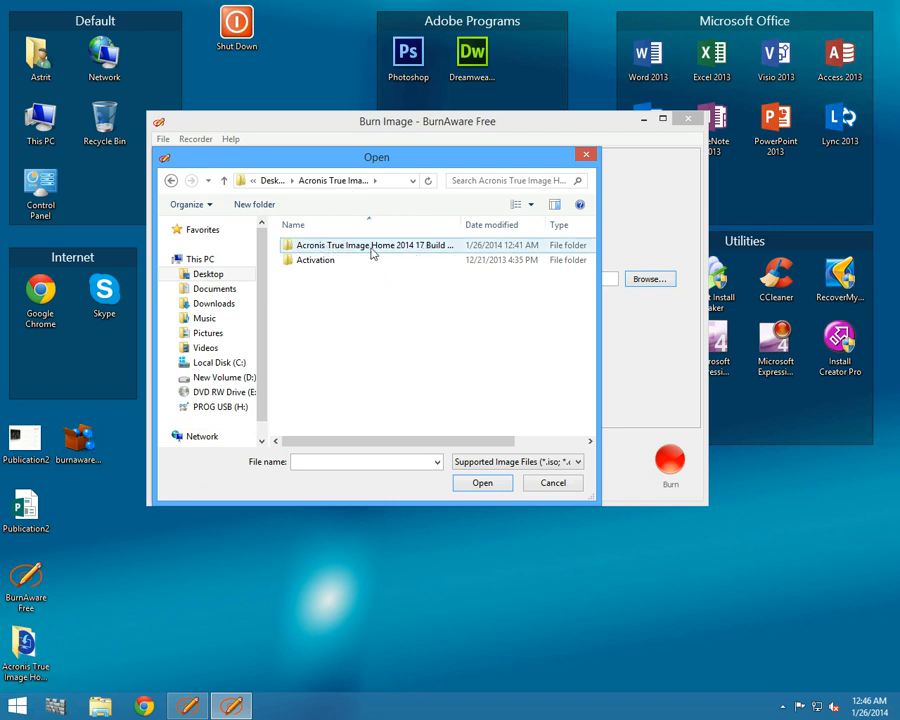
double_click(375, 245)
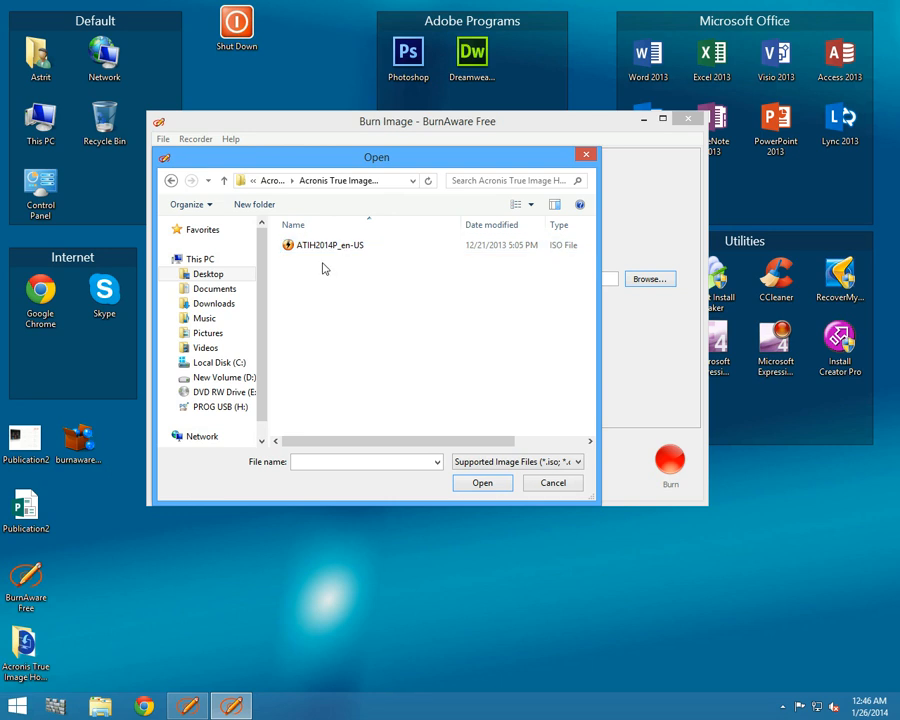
left_click(329, 245)
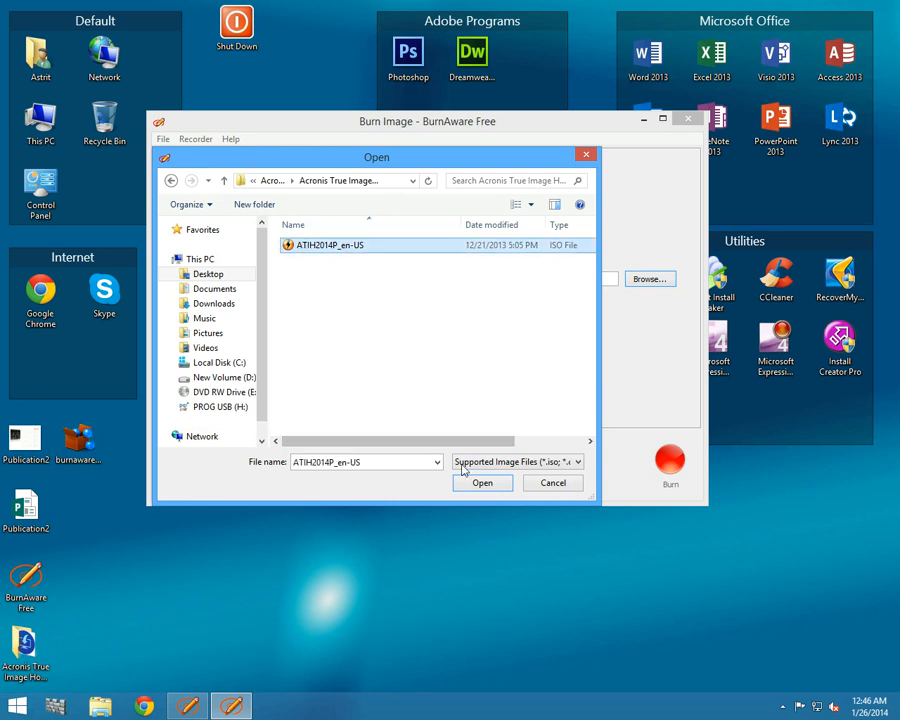
left_click(482, 482)
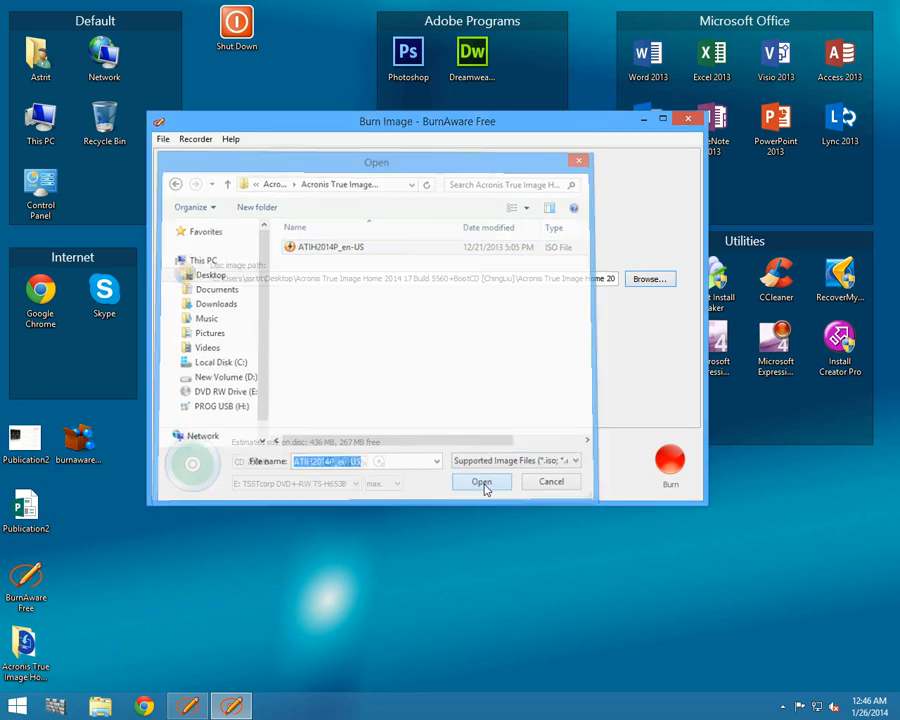
left_click(481, 482)
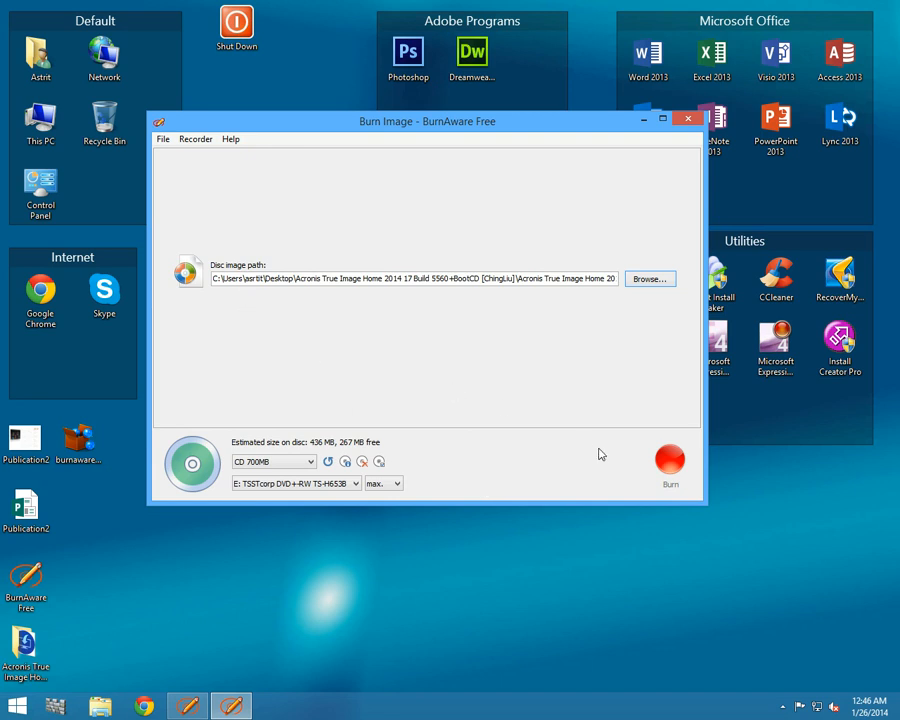
mouse_move(670, 460)
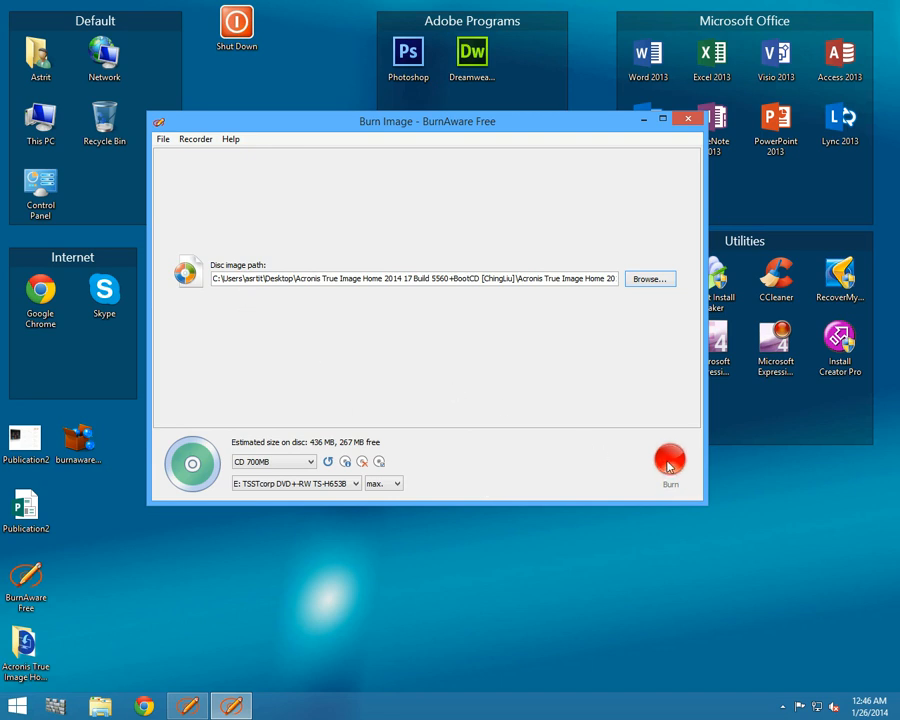
- Burn the loaded Acronis ISO to the CD
left_click(670, 458)
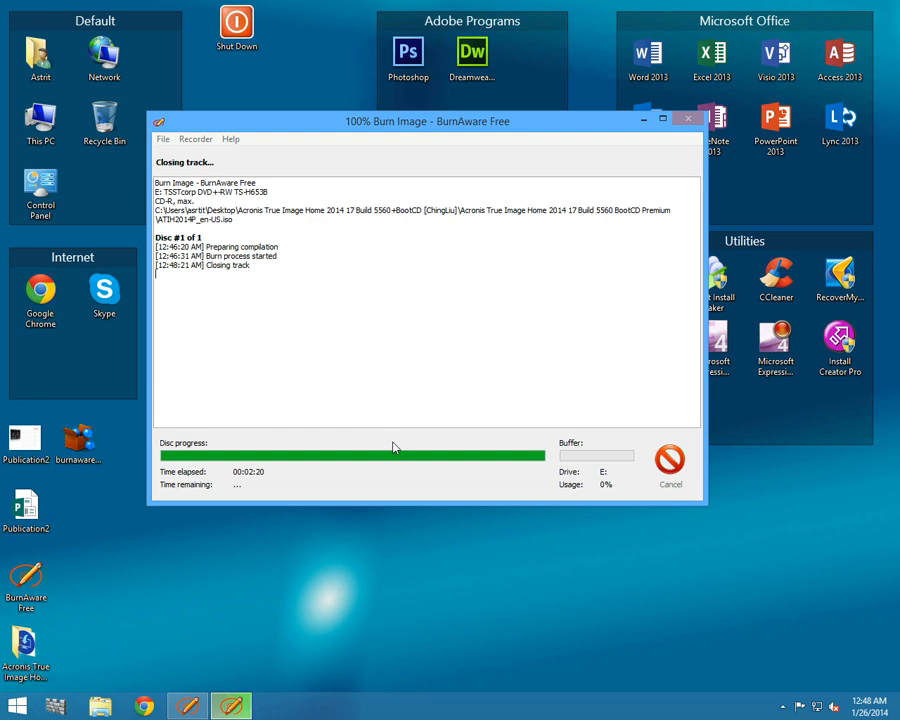
mouse_move(347, 126)
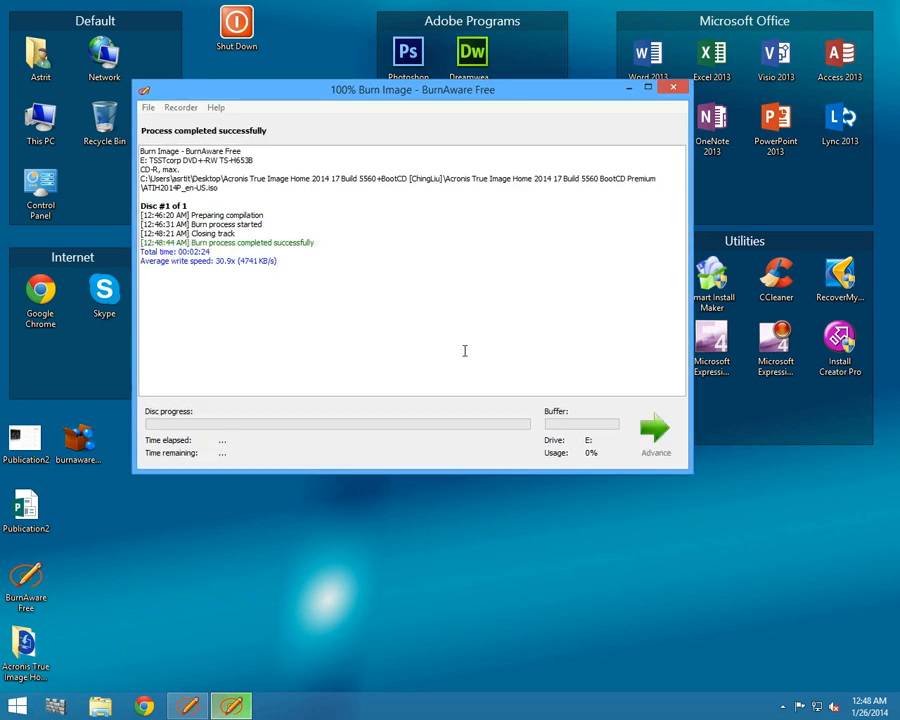
mouse_move(656, 428)
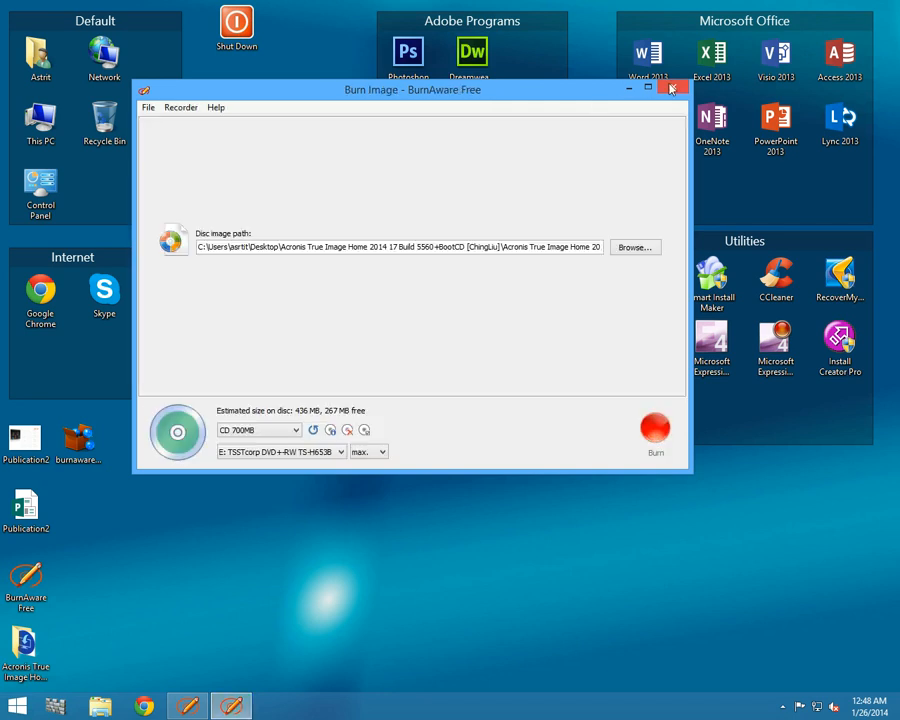
- Close the Burn Image window and refresh the Windows desktop
left_click(673, 89)
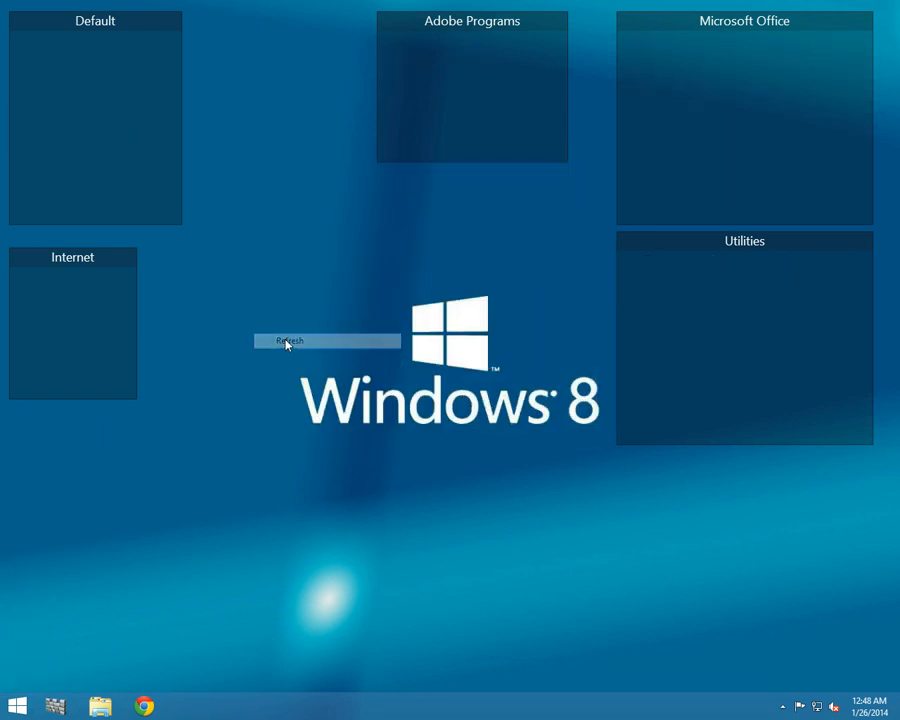
left_click(286, 341)
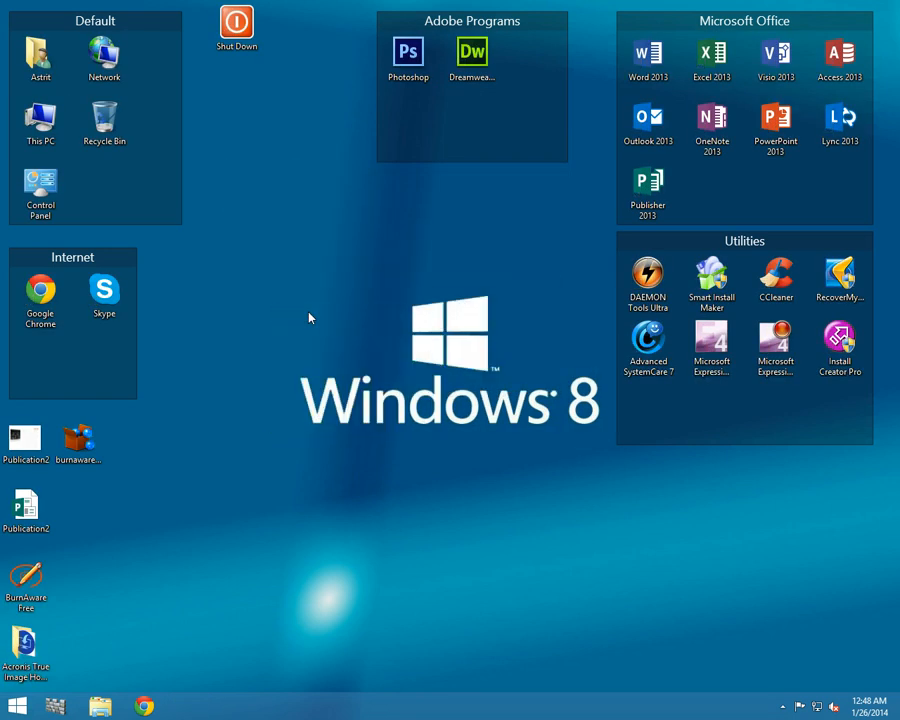
mouse_move(293, 278)
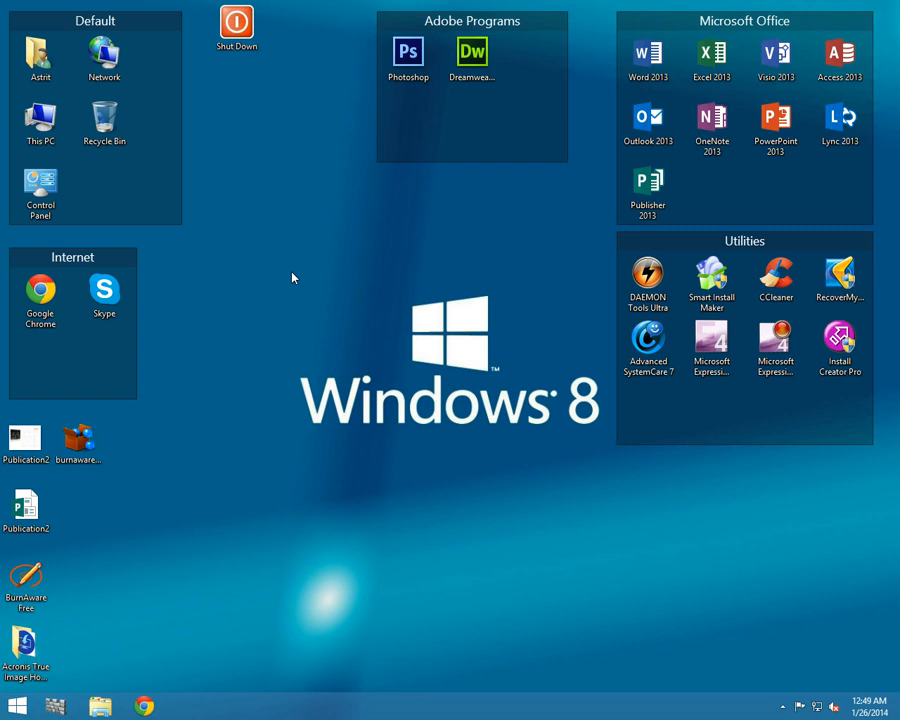
mouse_move(277, 265)
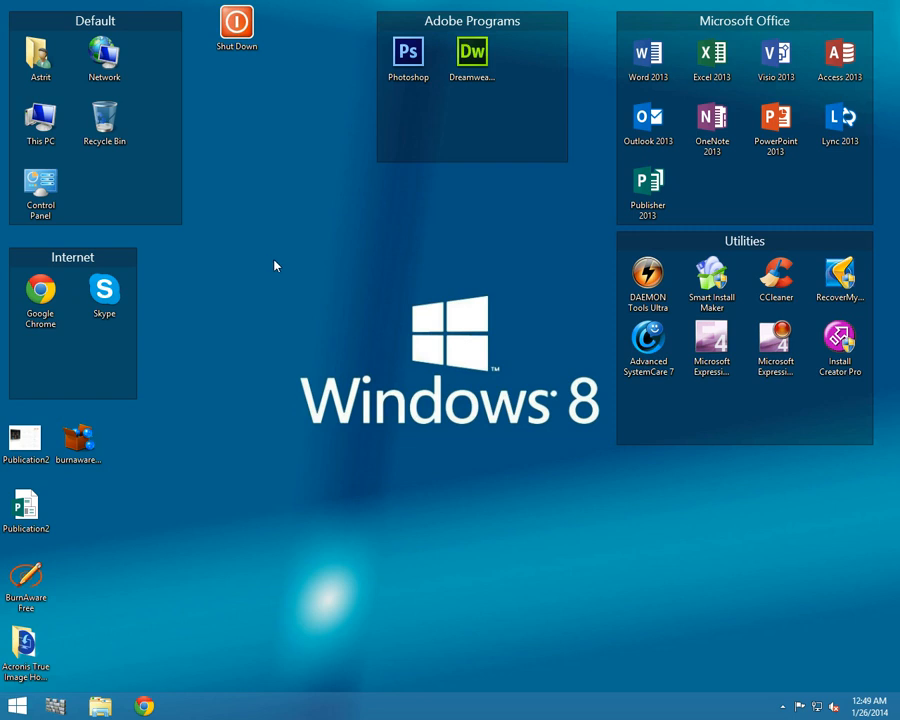
mouse_move(268, 262)
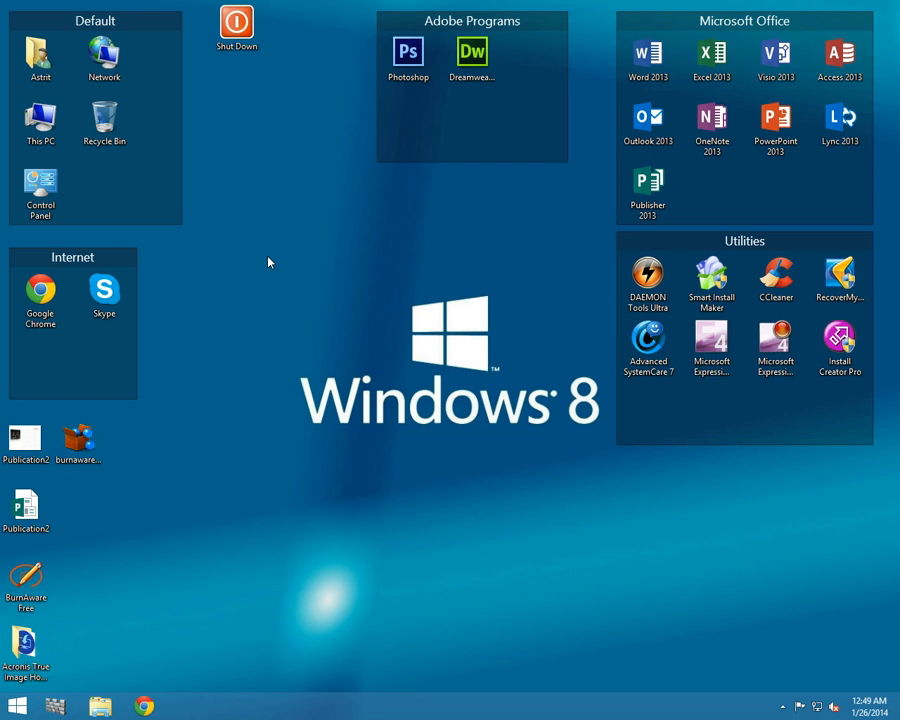